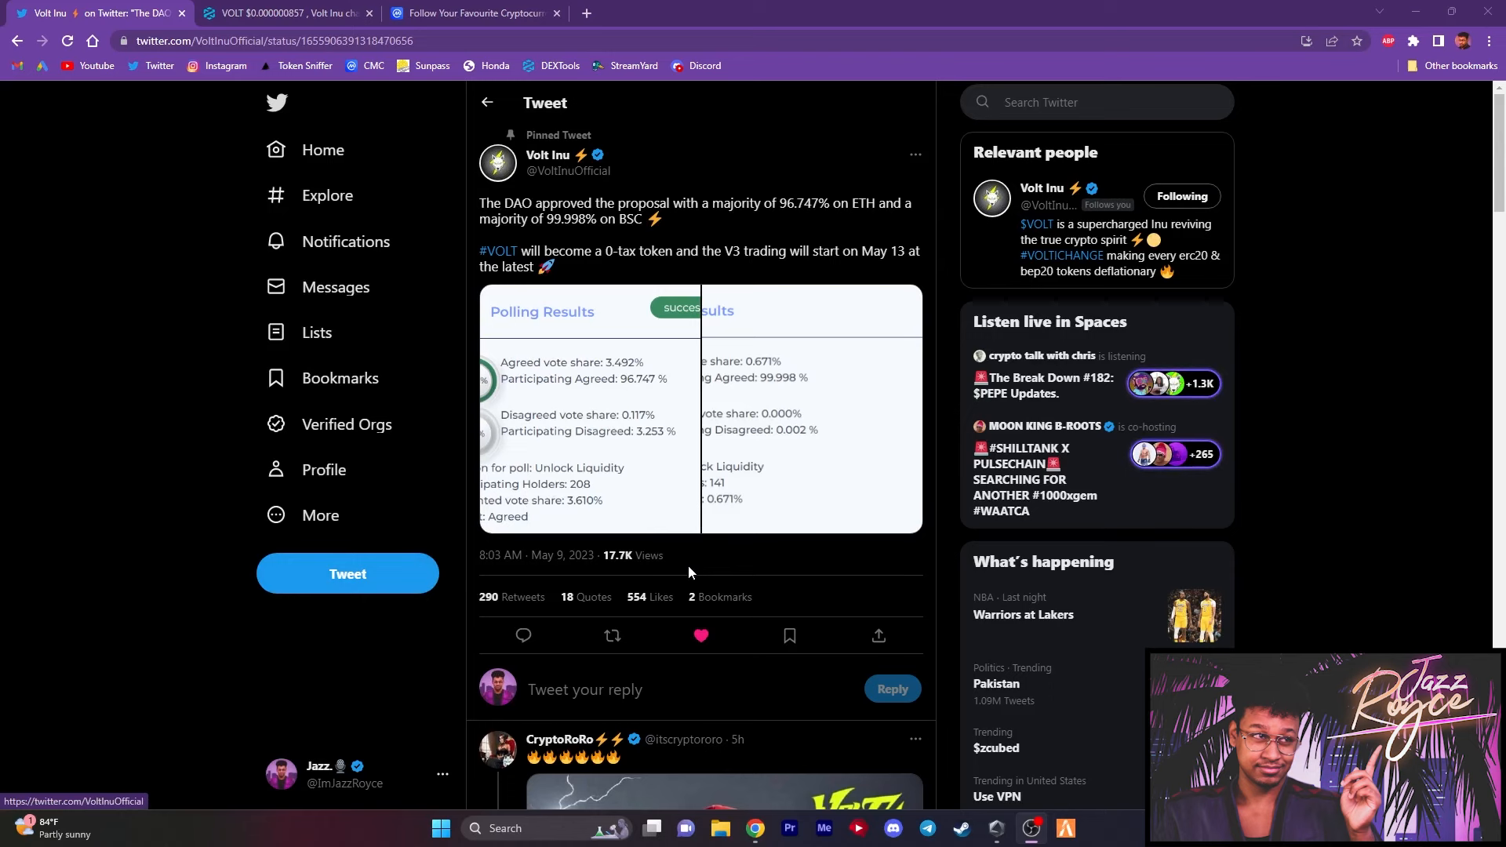
- Bring up the DEXTools VOLT/WETH pair page showing $3.16M liquidity and 27.45K holders
left_click(276, 13)
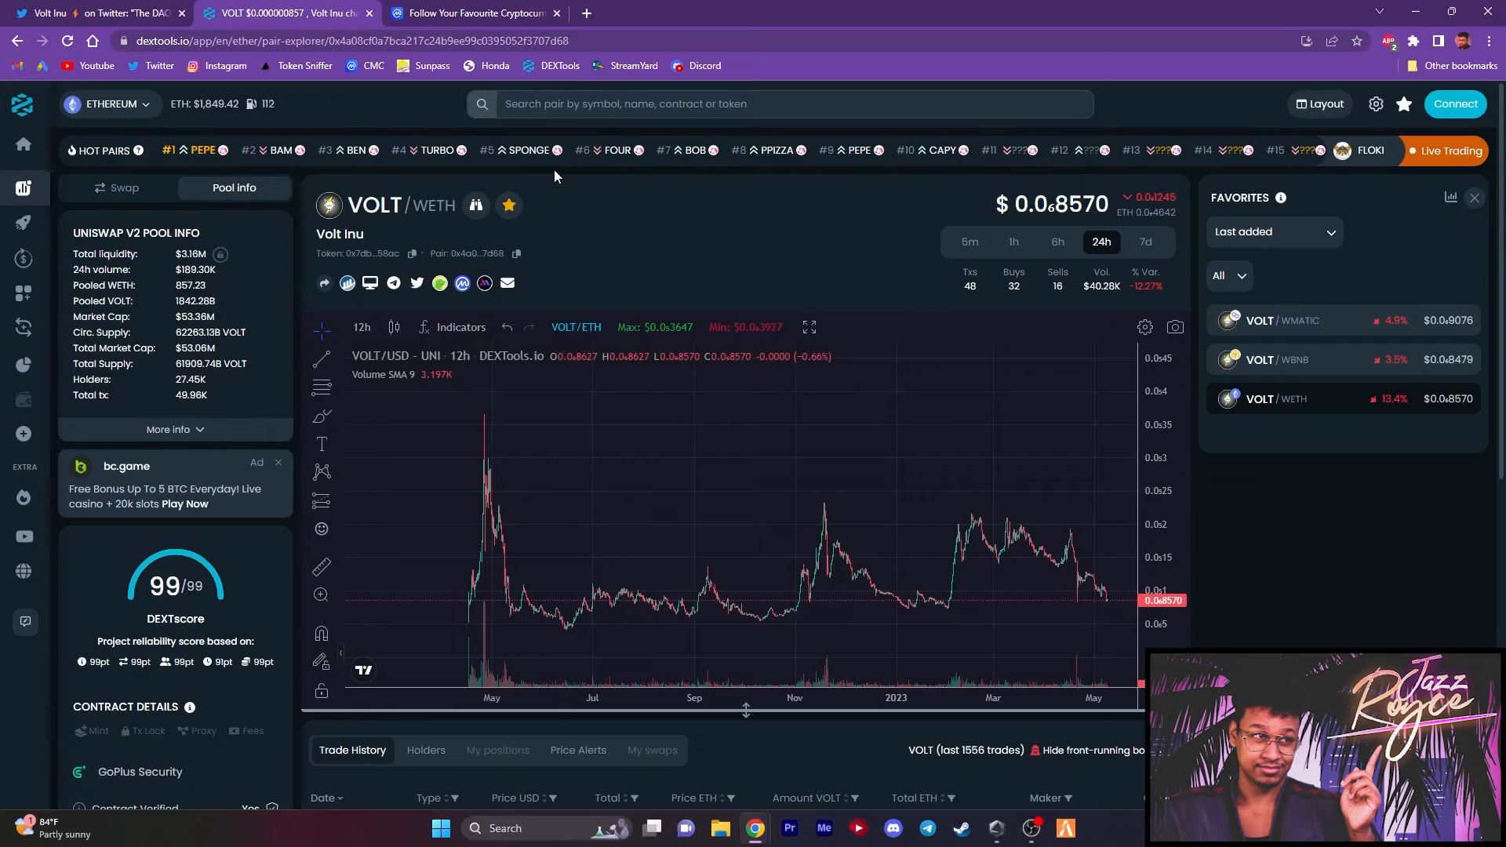
mouse_move(531, 562)
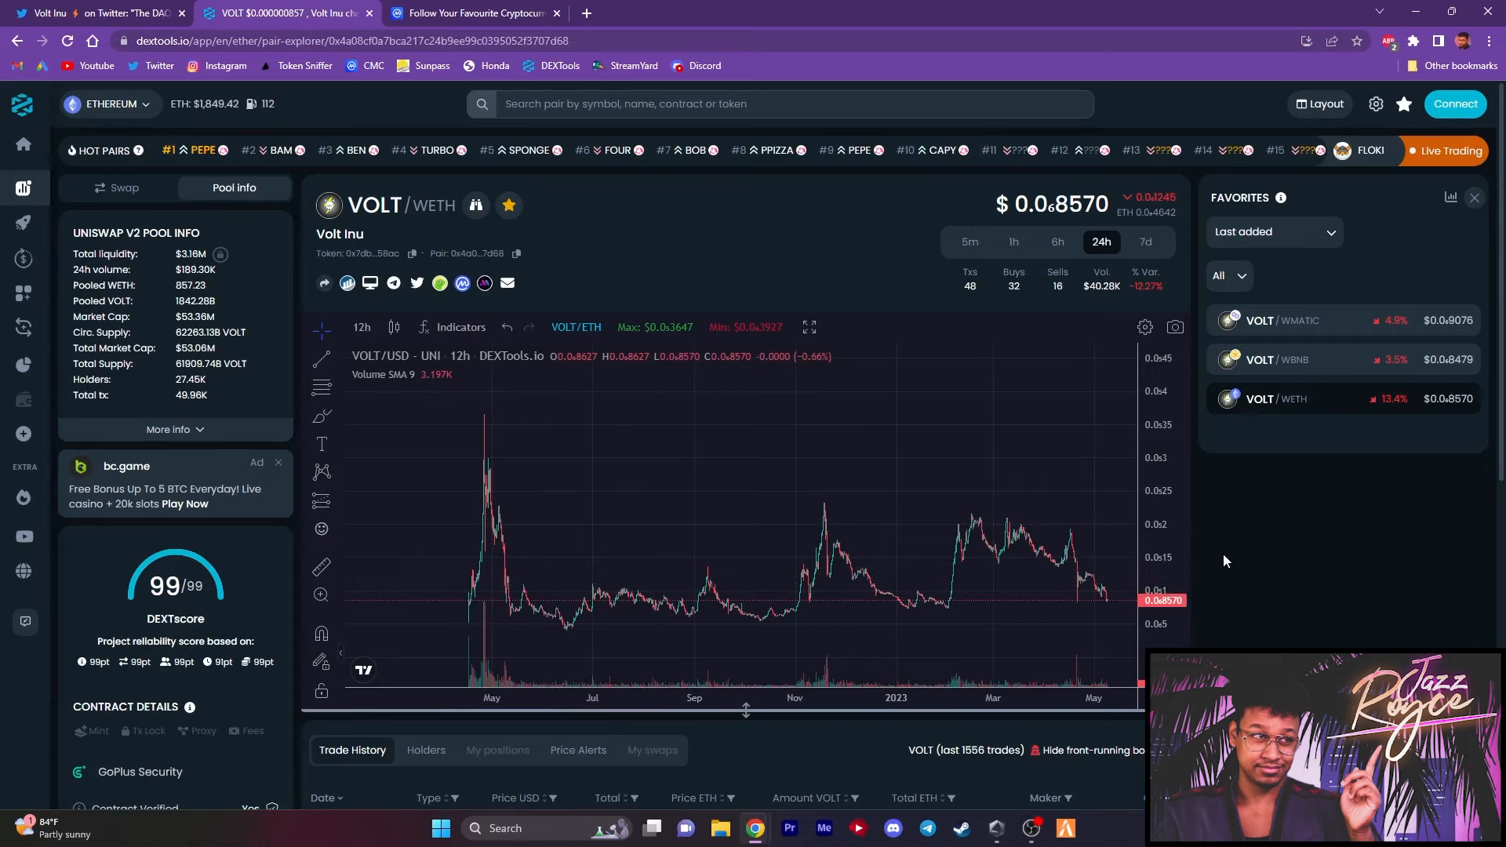
mouse_move(471, 610)
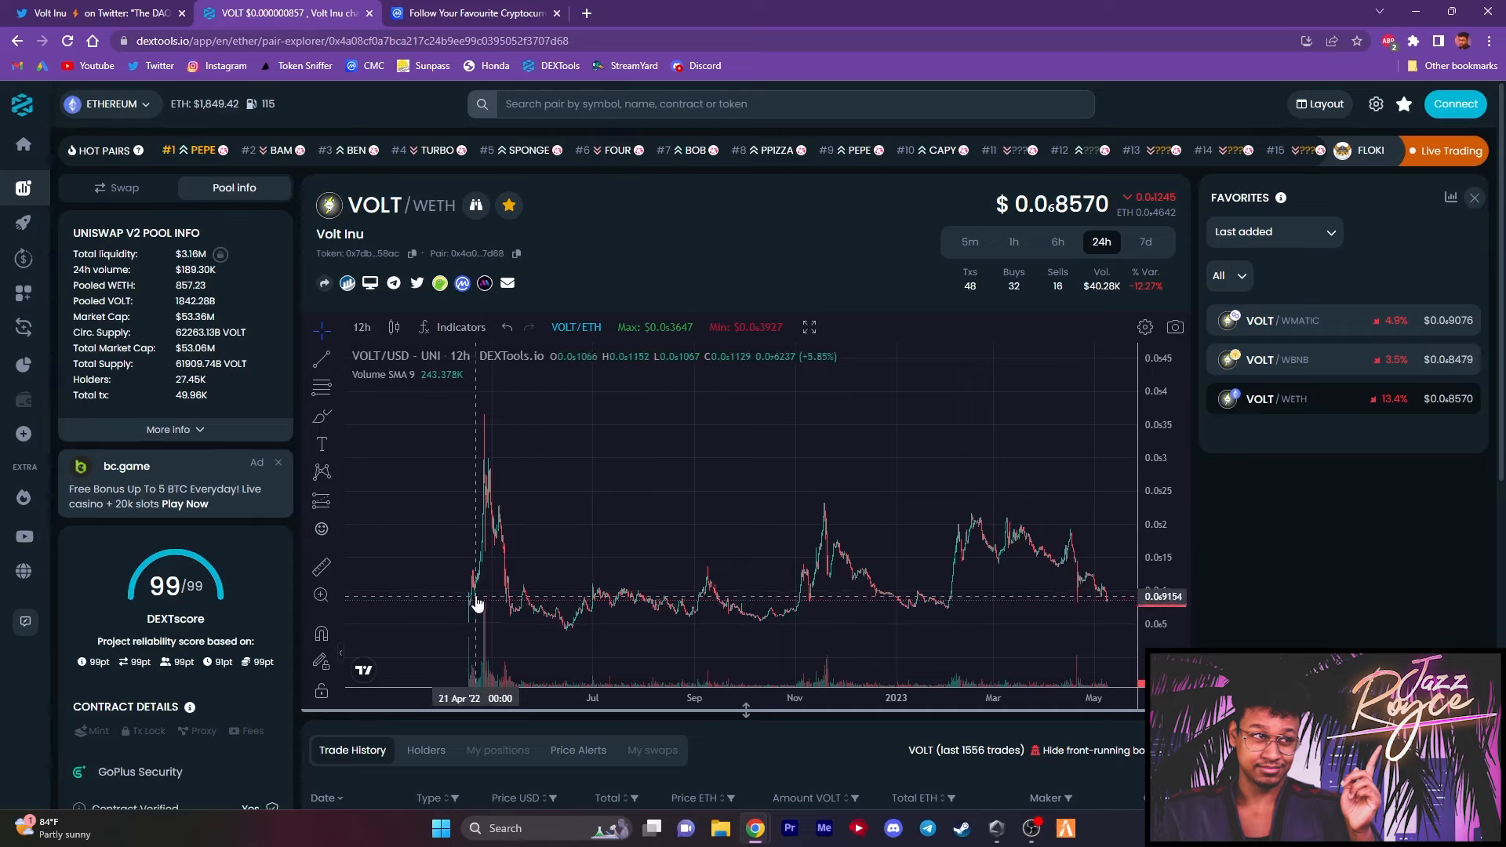
mouse_move(470, 606)
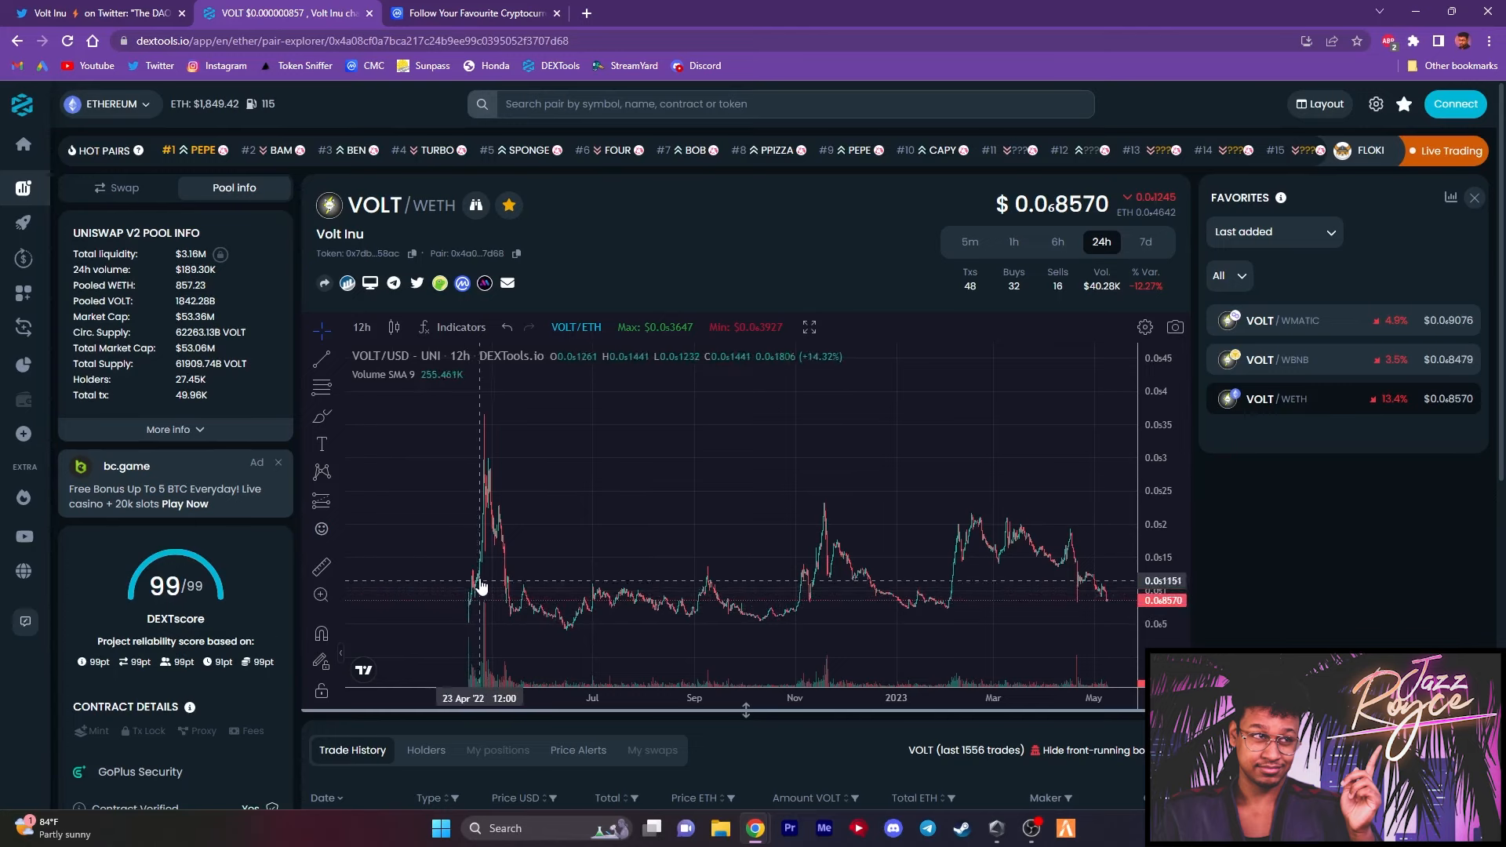
mouse_move(484, 570)
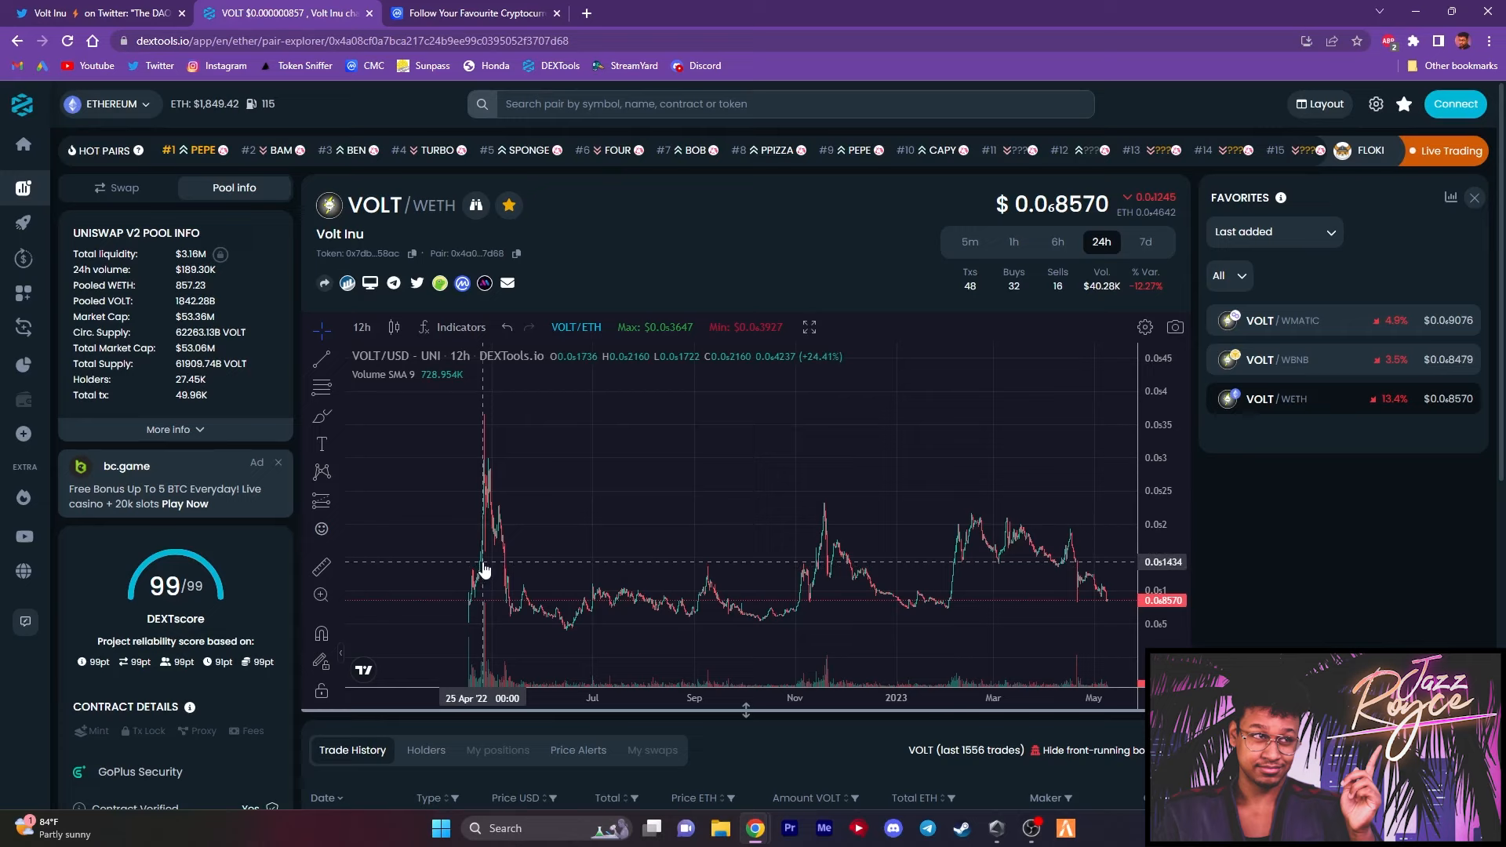
mouse_move(504, 417)
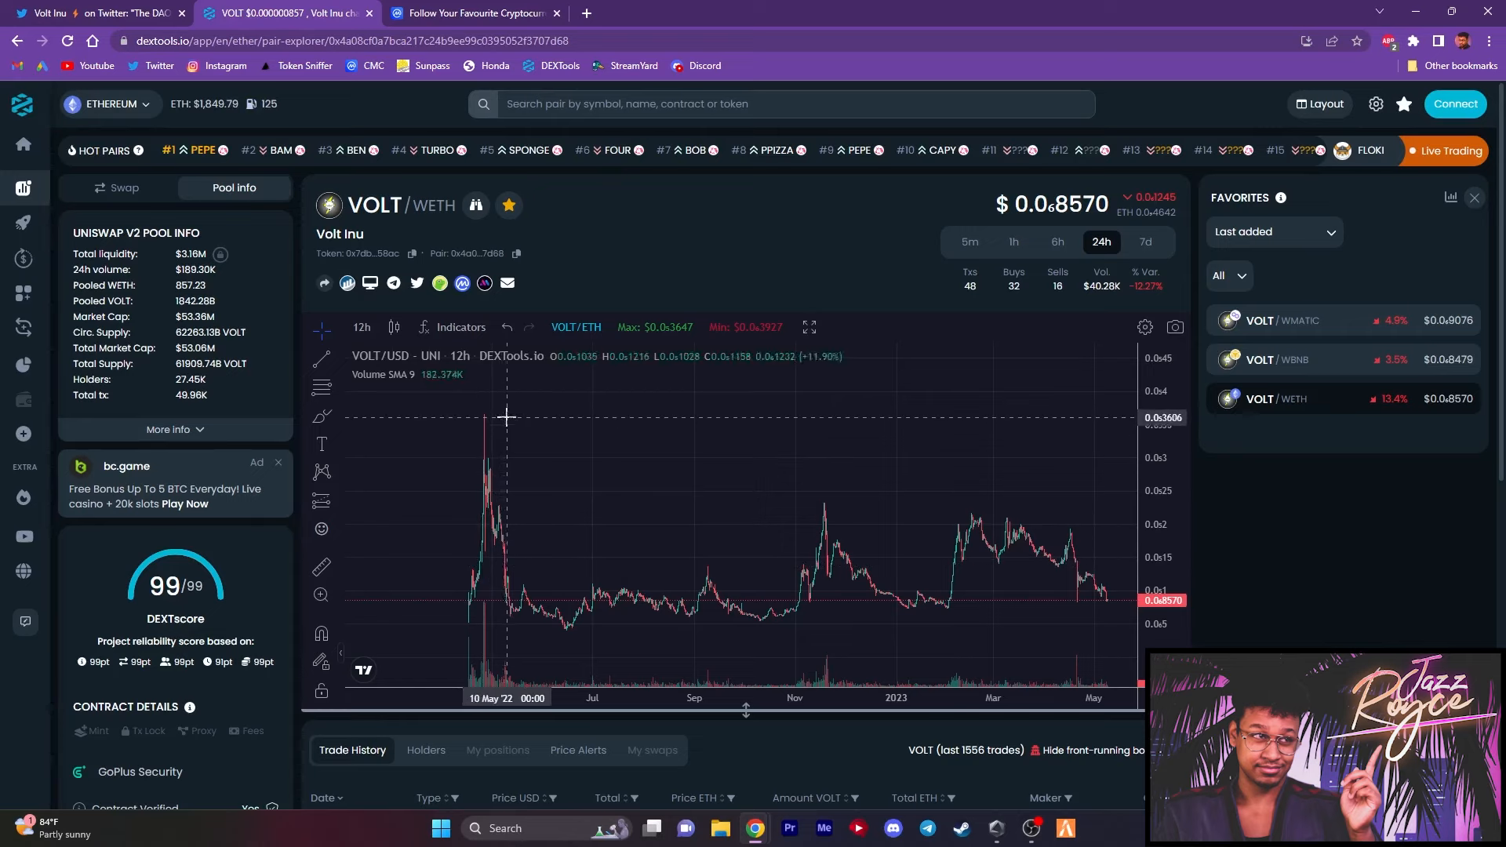
mouse_move(585, 457)
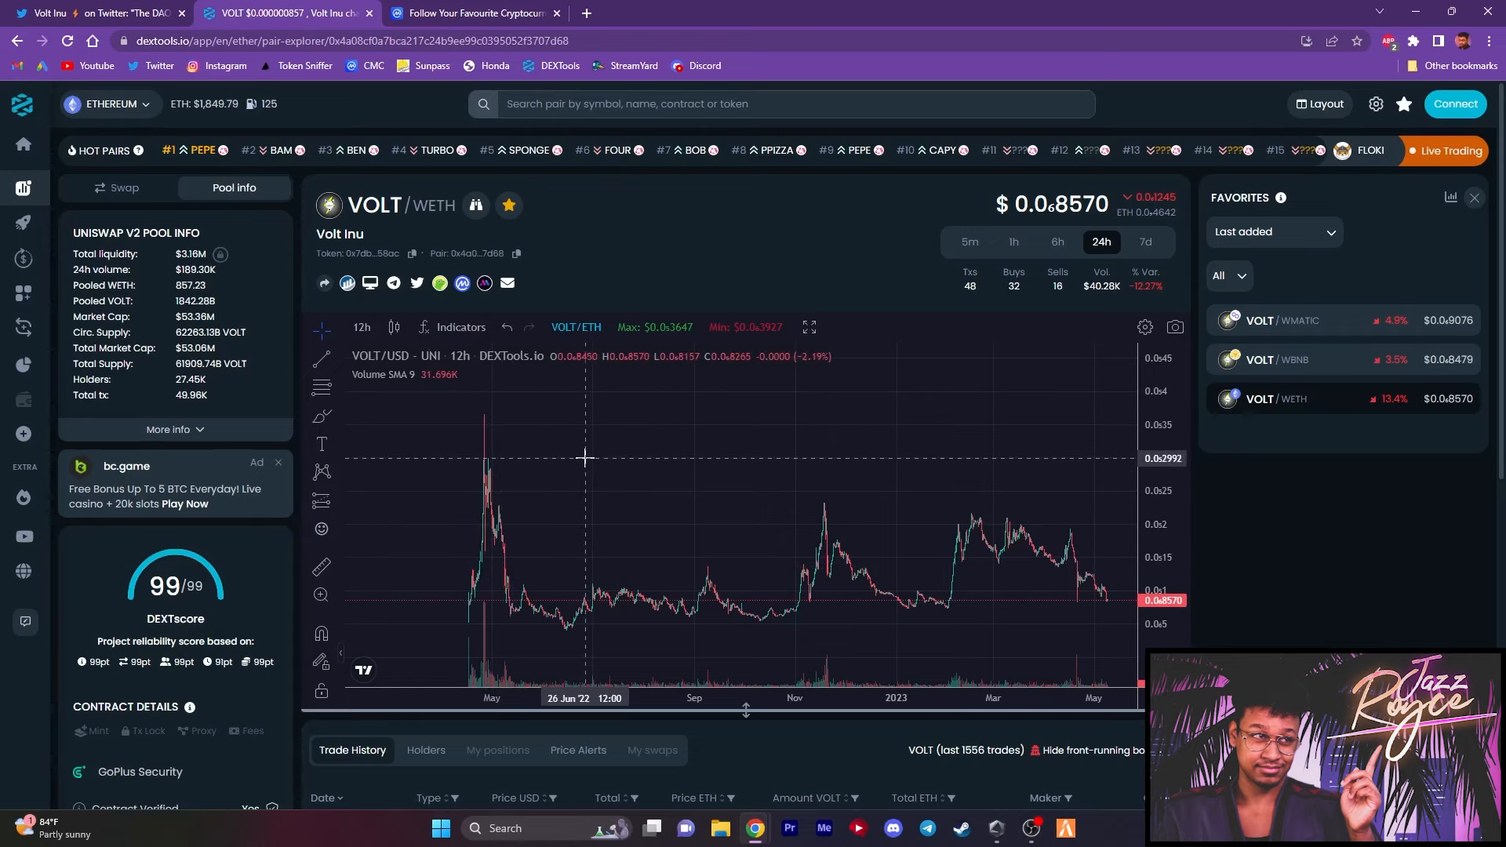
mouse_move(586, 254)
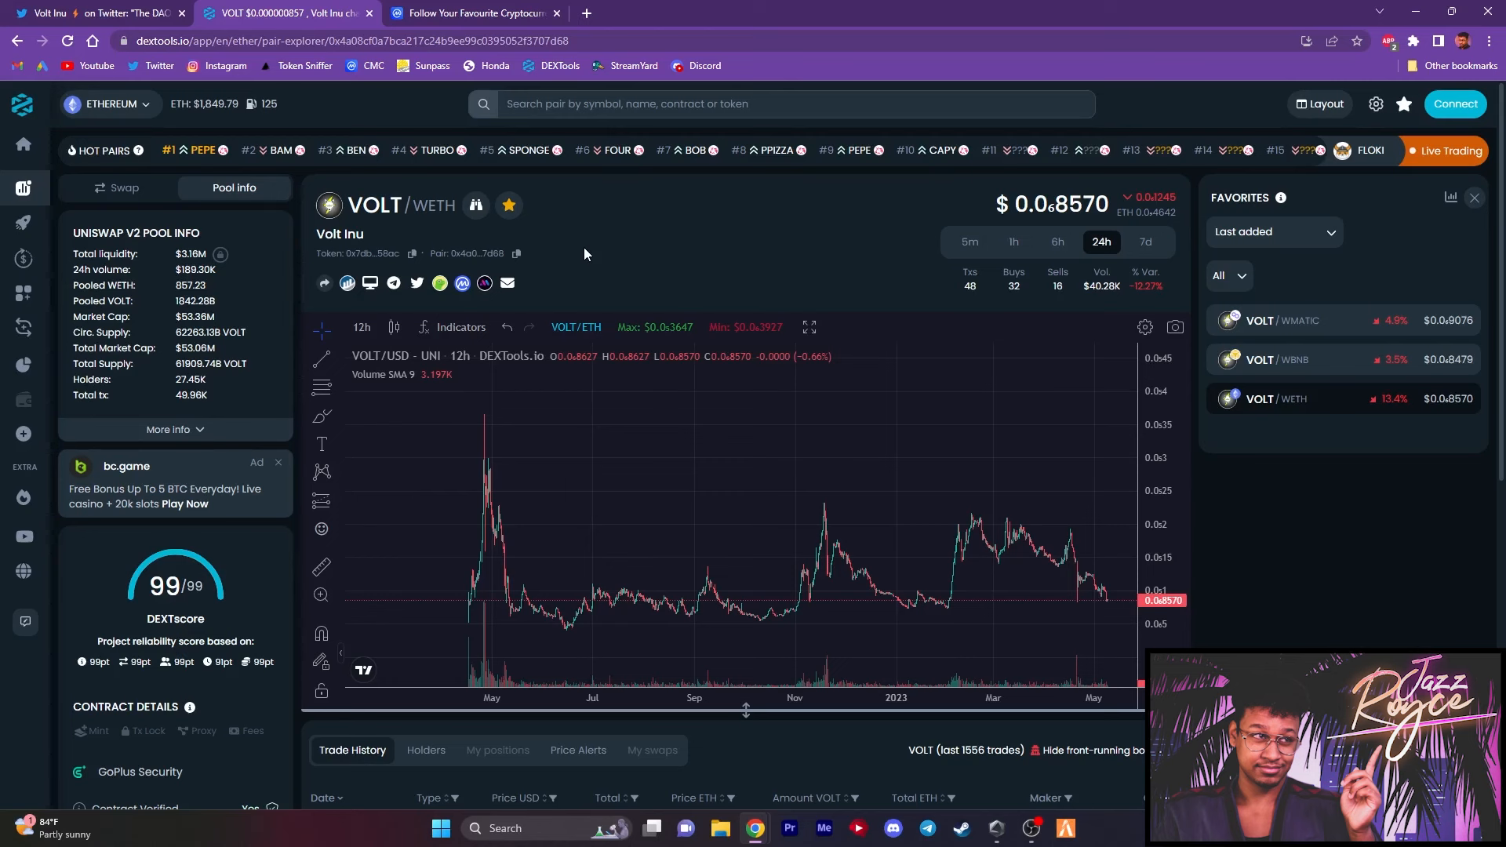
- Return to the Volt Inu tweet about DAO approval of 0-tax VOLT and V3 trading
left_click(102, 16)
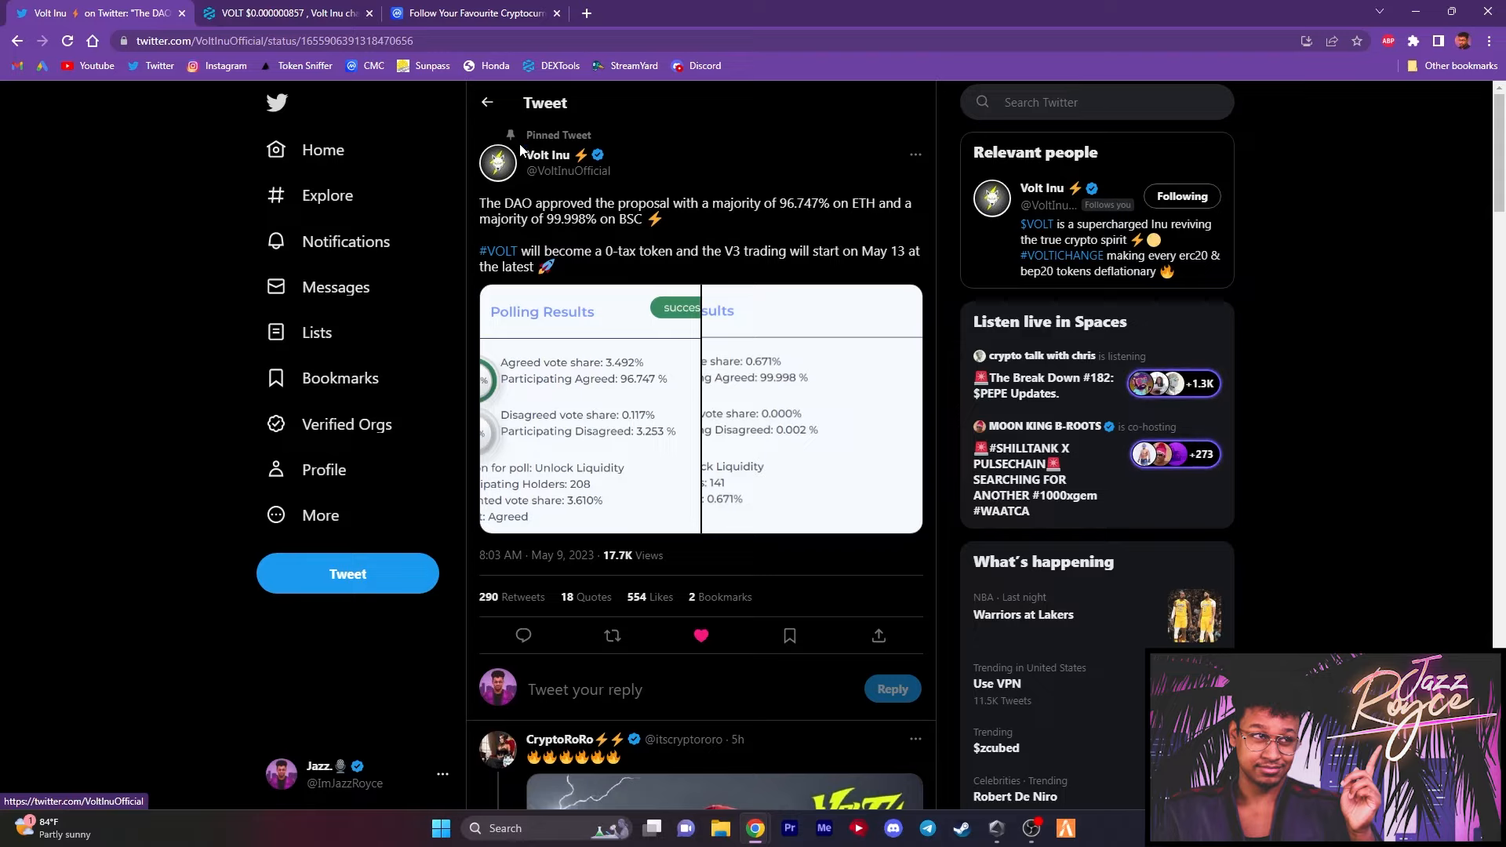
- Go back to the DEXTools VOLT/WETH chart with its 99/99 DEXTscore
left_click(275, 13)
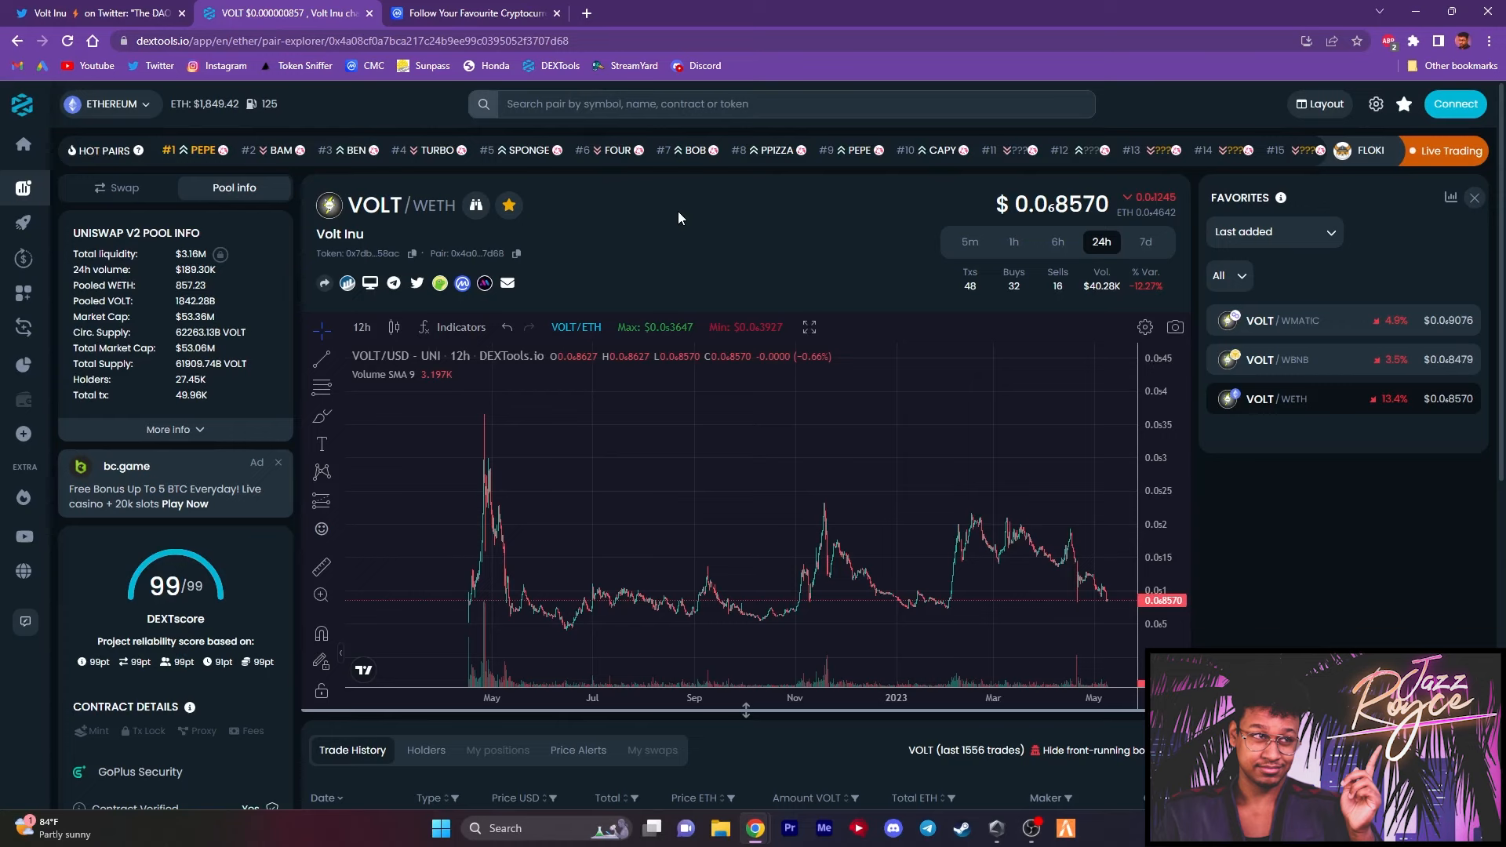
mouse_move(603, 121)
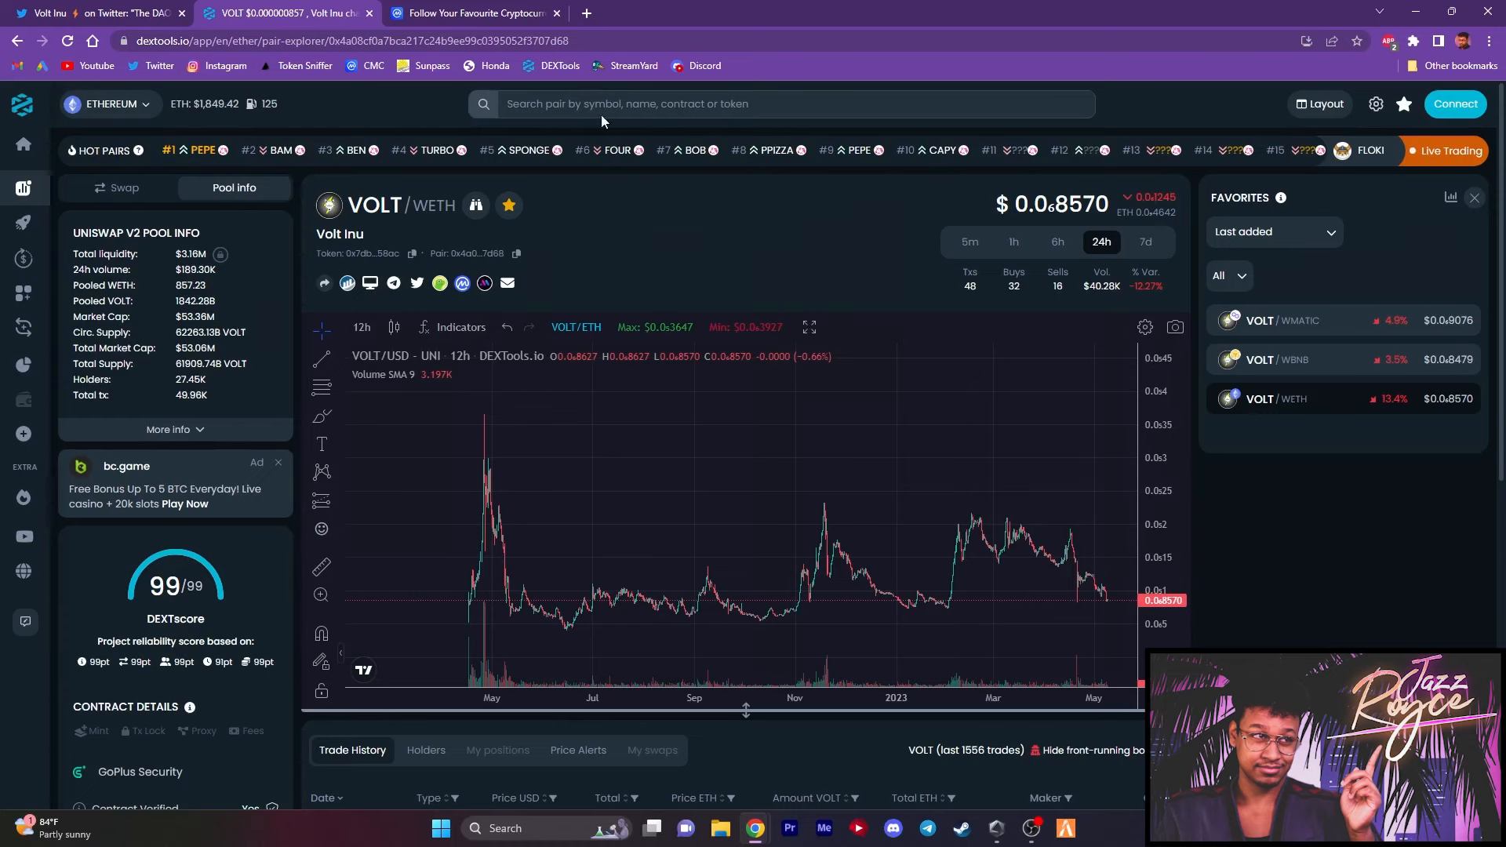
- View the CoinMarketCap watchlist with Bitcoin, Ethereum, Shiba Inu and Volt Inu V2
left_click(478, 13)
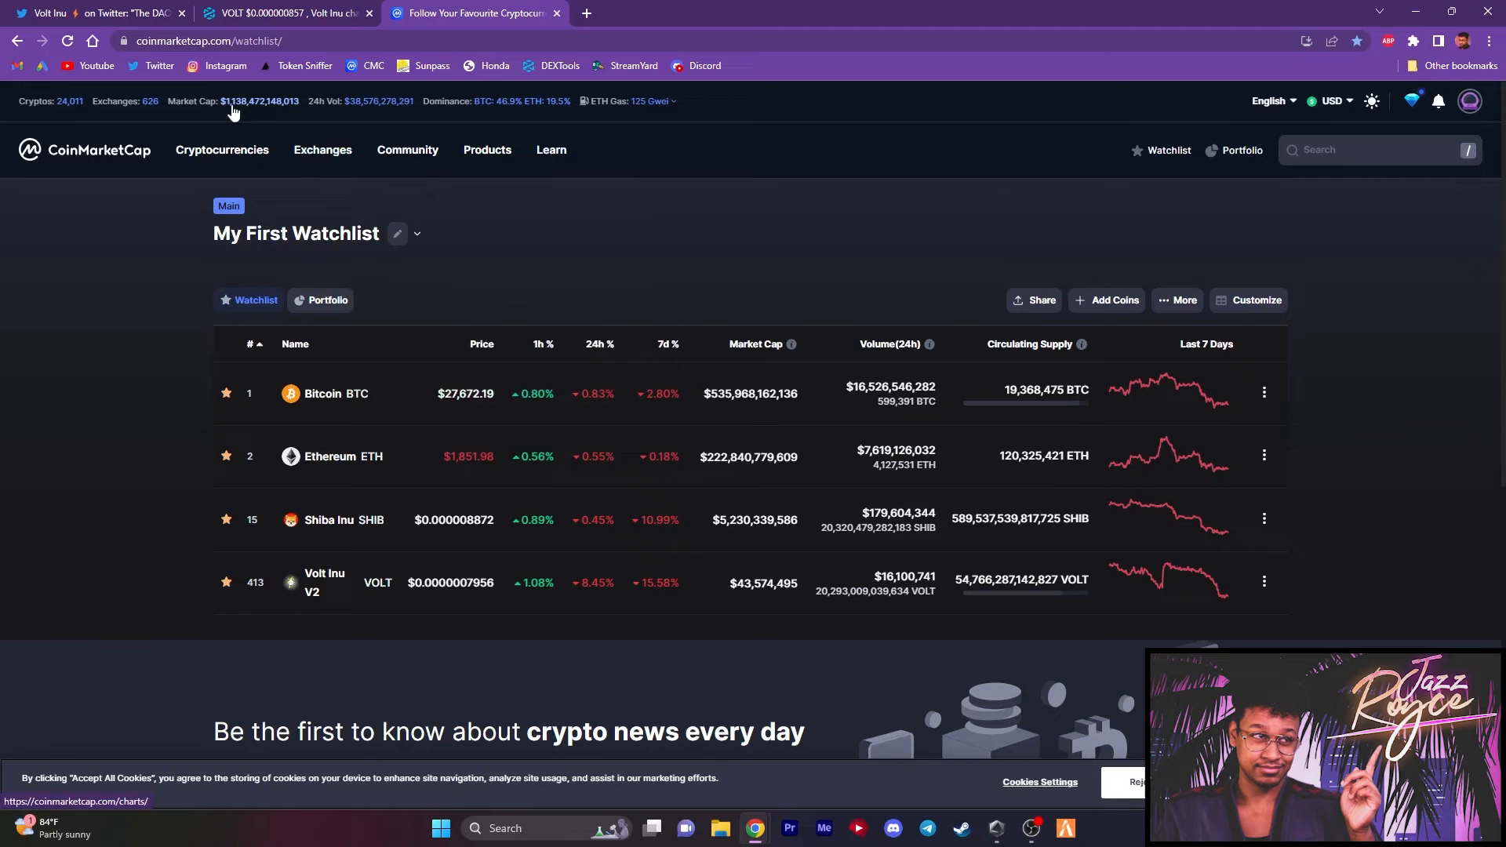
mouse_move(919, 241)
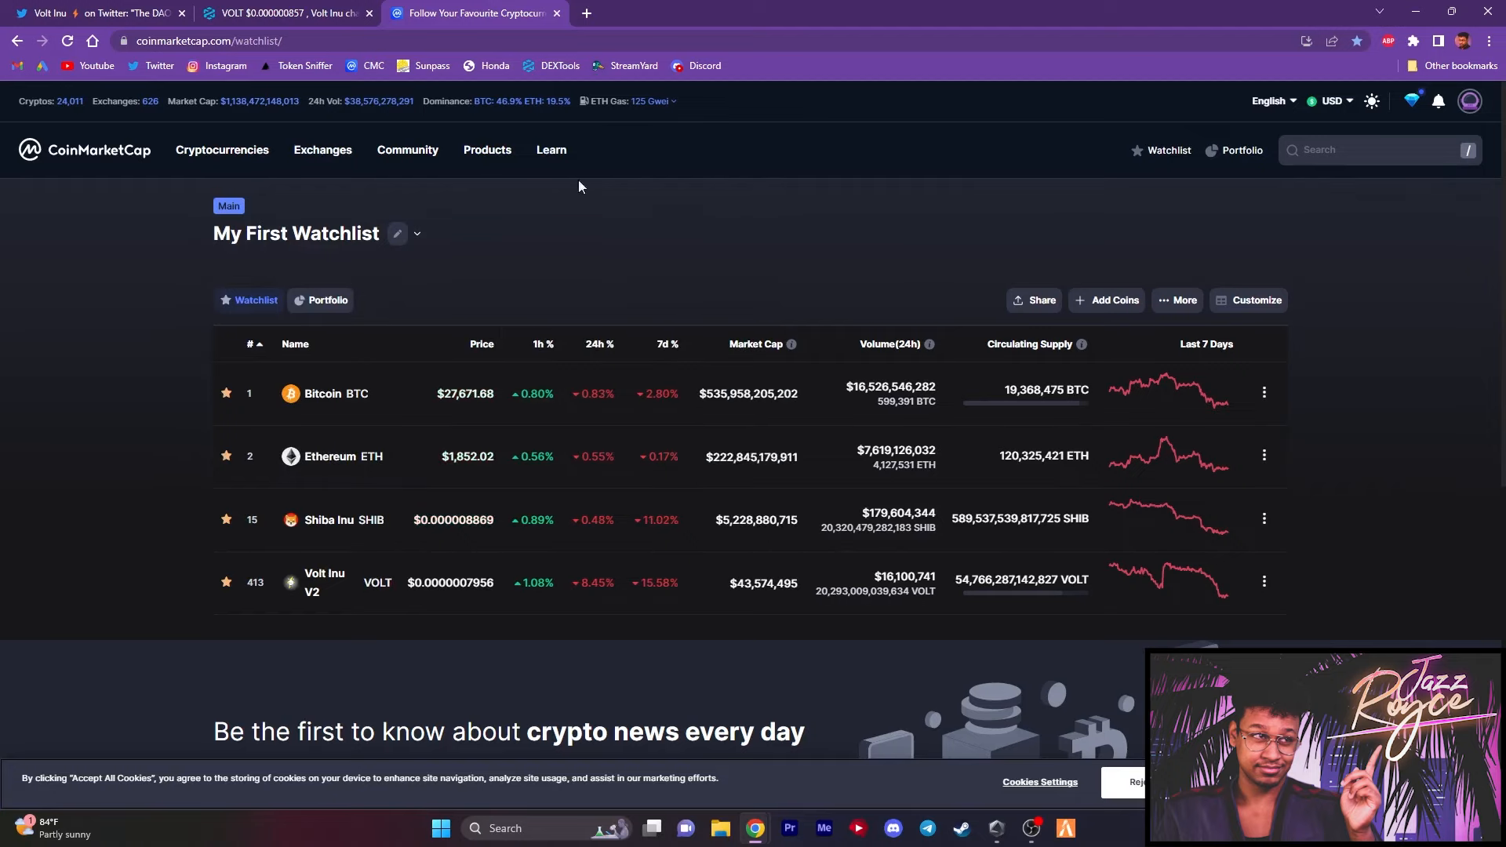
mouse_move(550, 255)
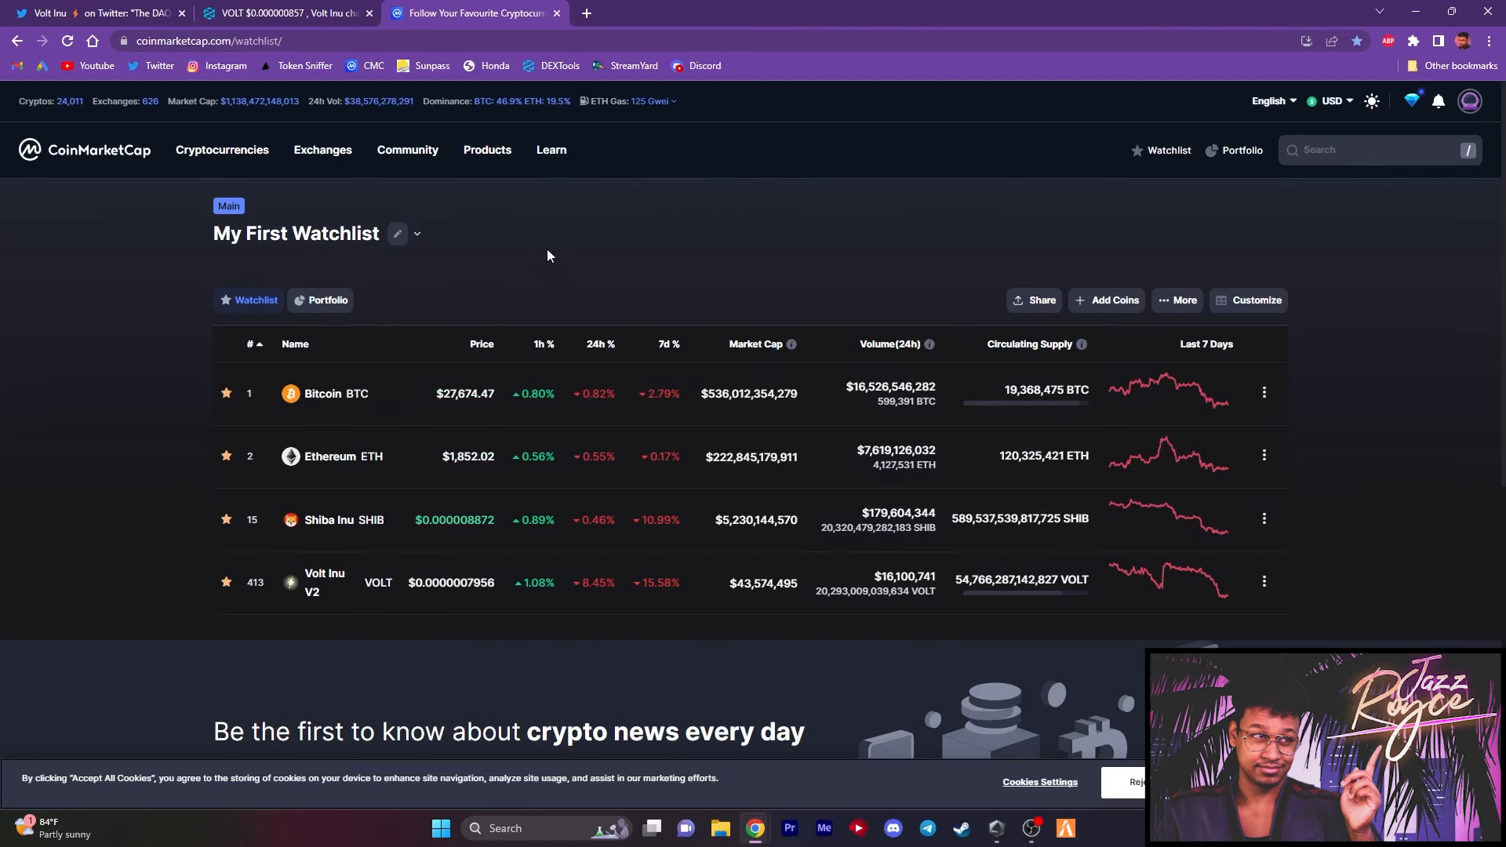
- Return to the DEXTools VOLT/WETH chart and pool info
left_click(283, 14)
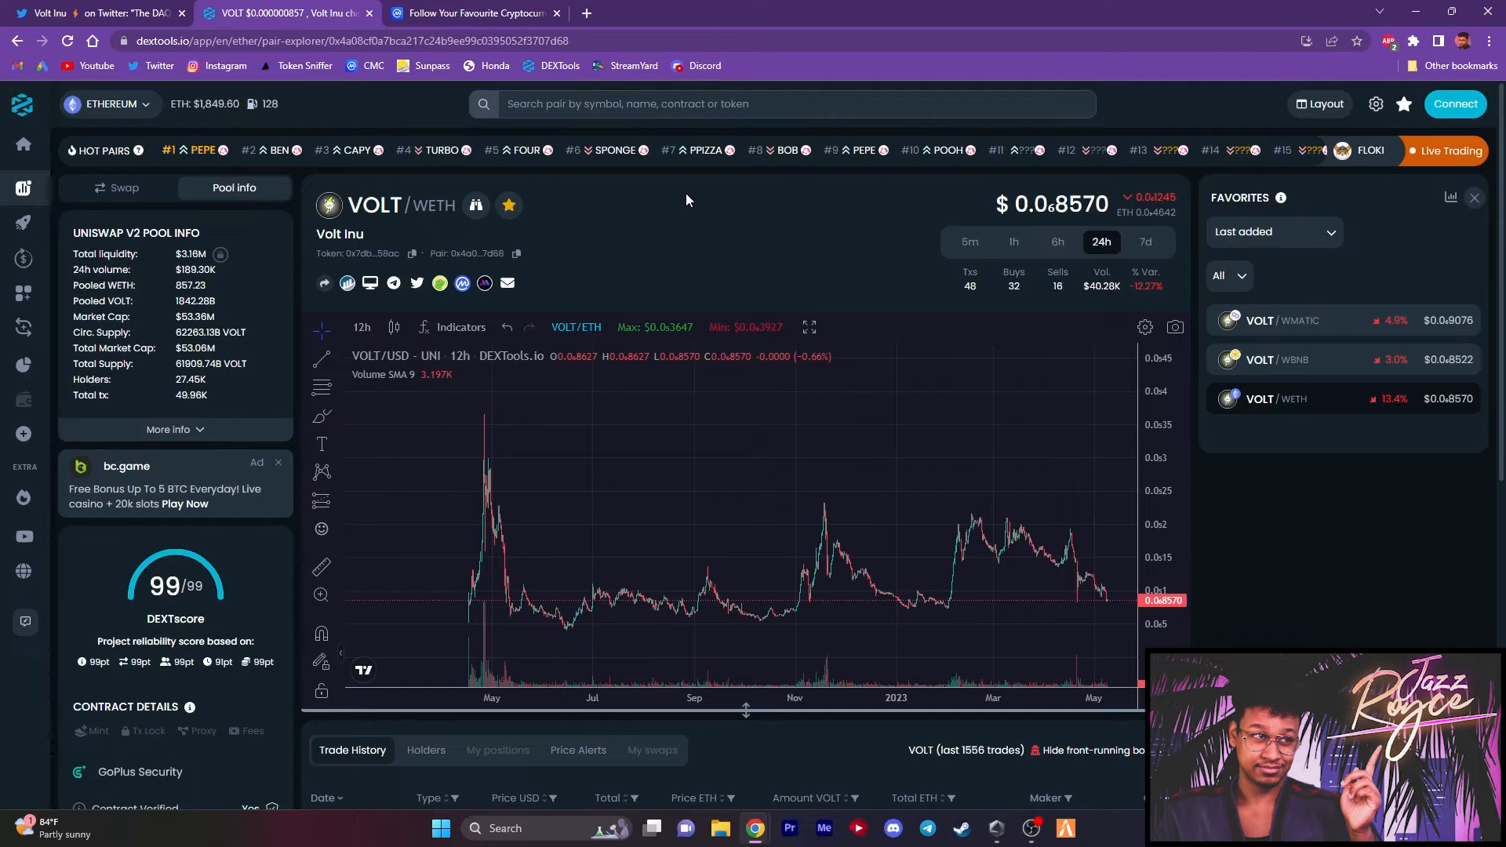
- Switch to Volt Inu's pinned DAO vote results tweet on Twitter and scroll down
left_click(86, 14)
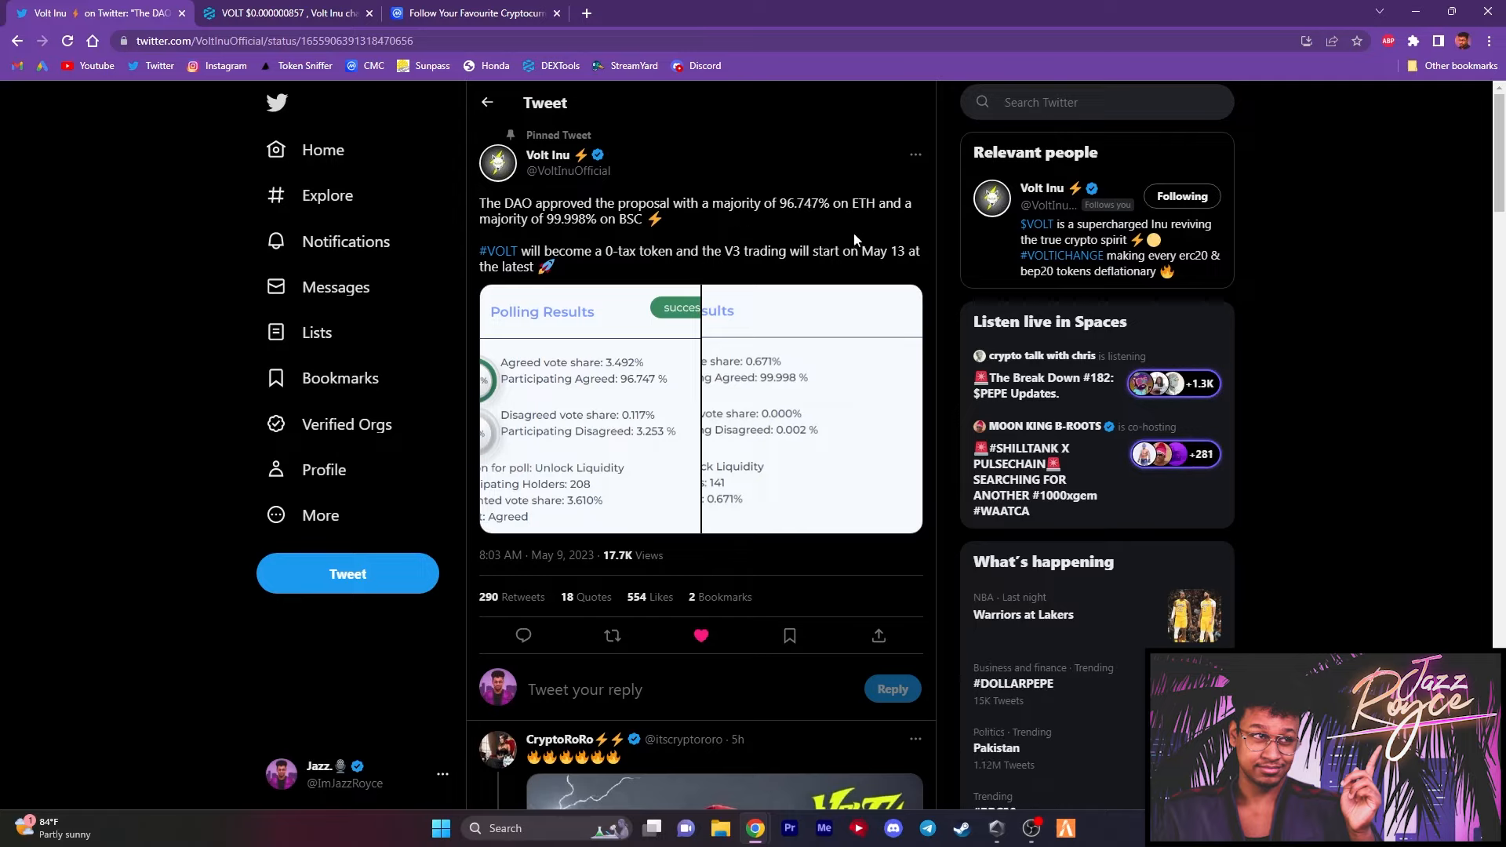
scroll("down", 3)
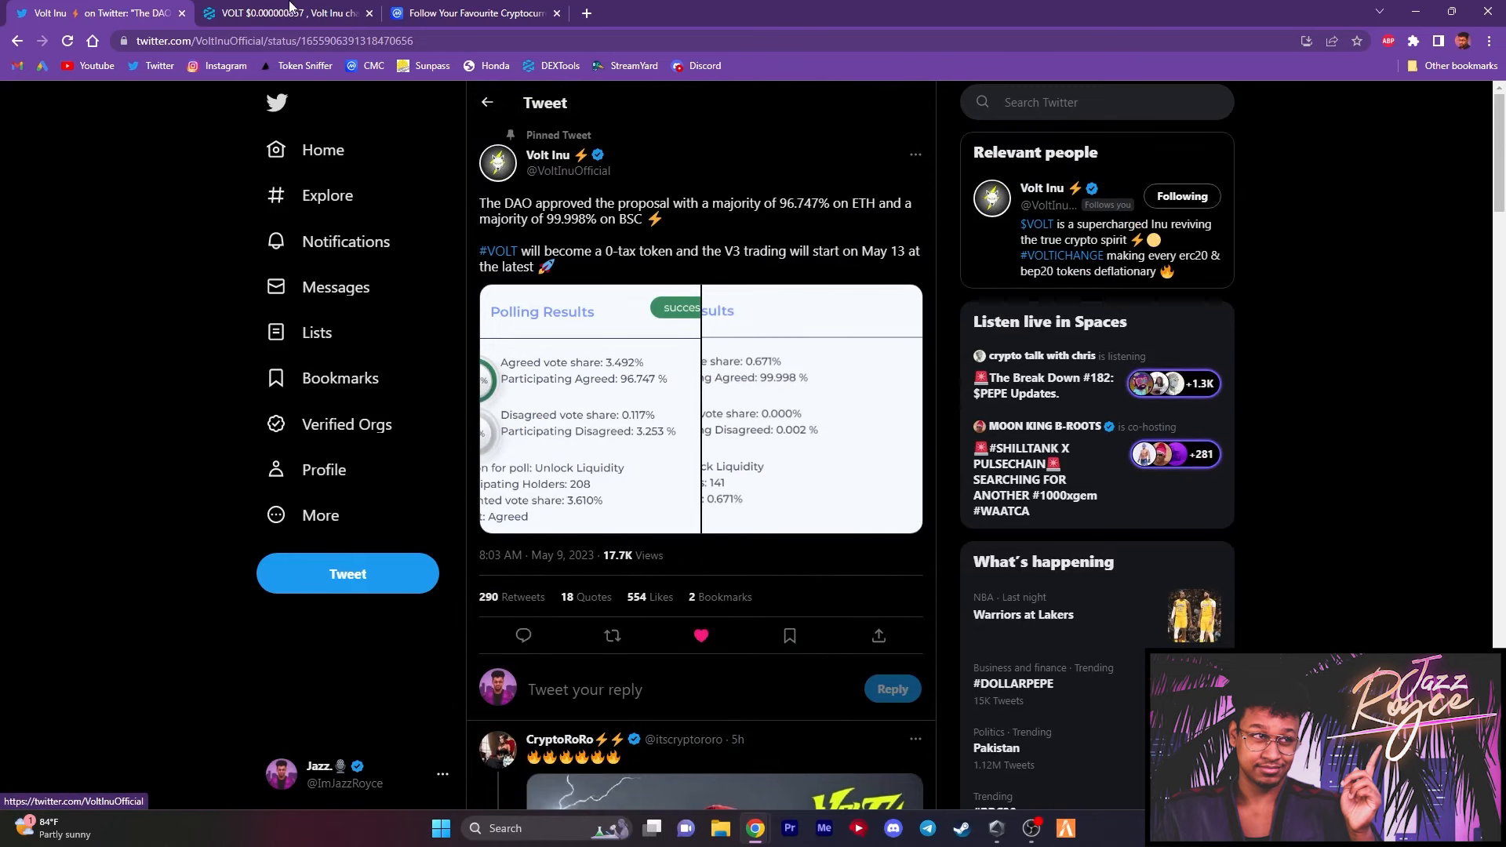
- Switch back to the DEXTools VOLT/WETH price chart to review it
left_click(272, 13)
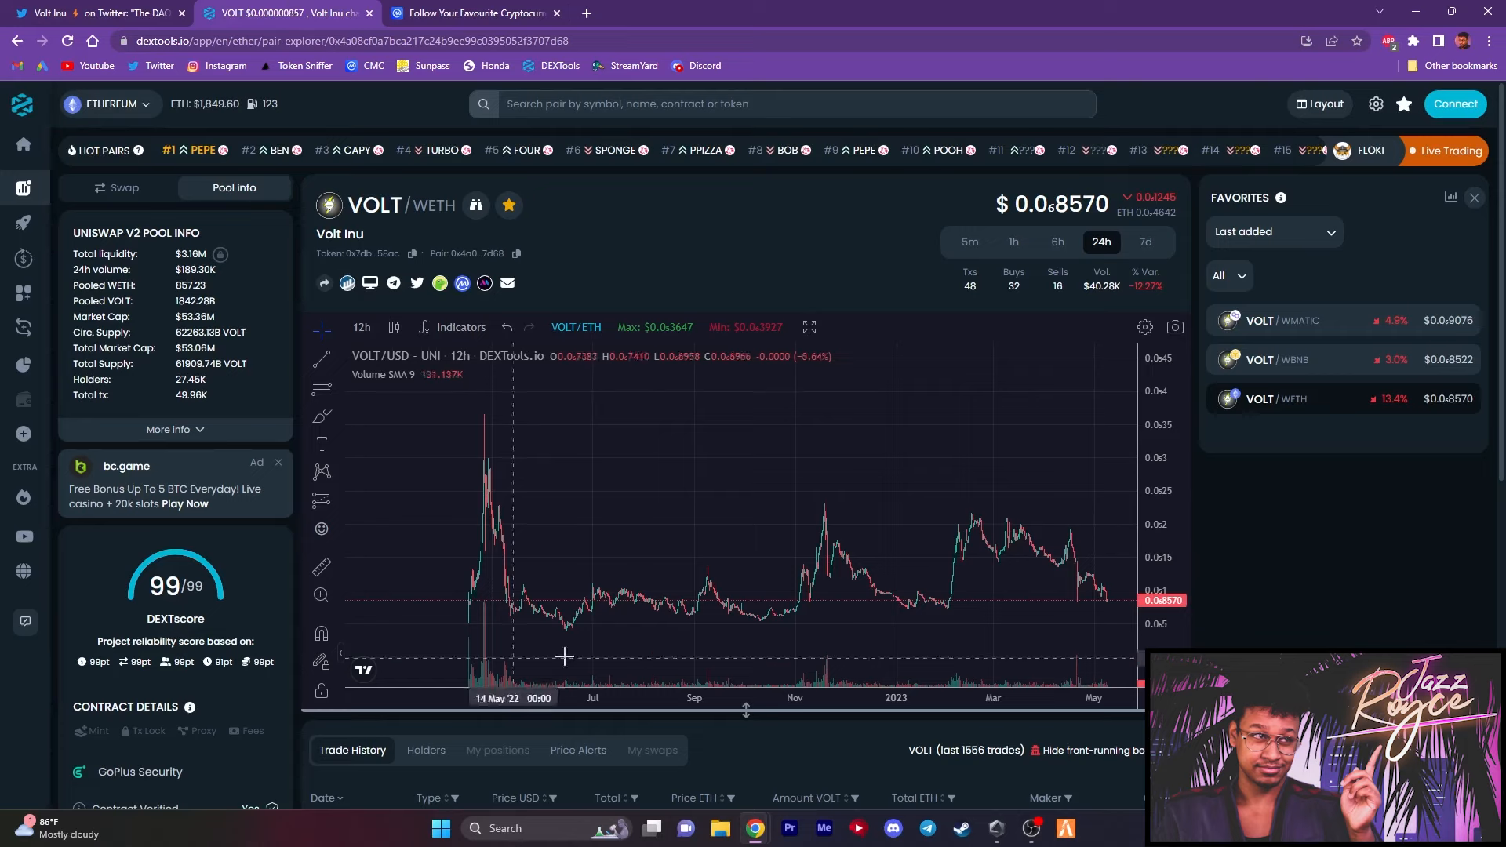
mouse_move(473, 608)
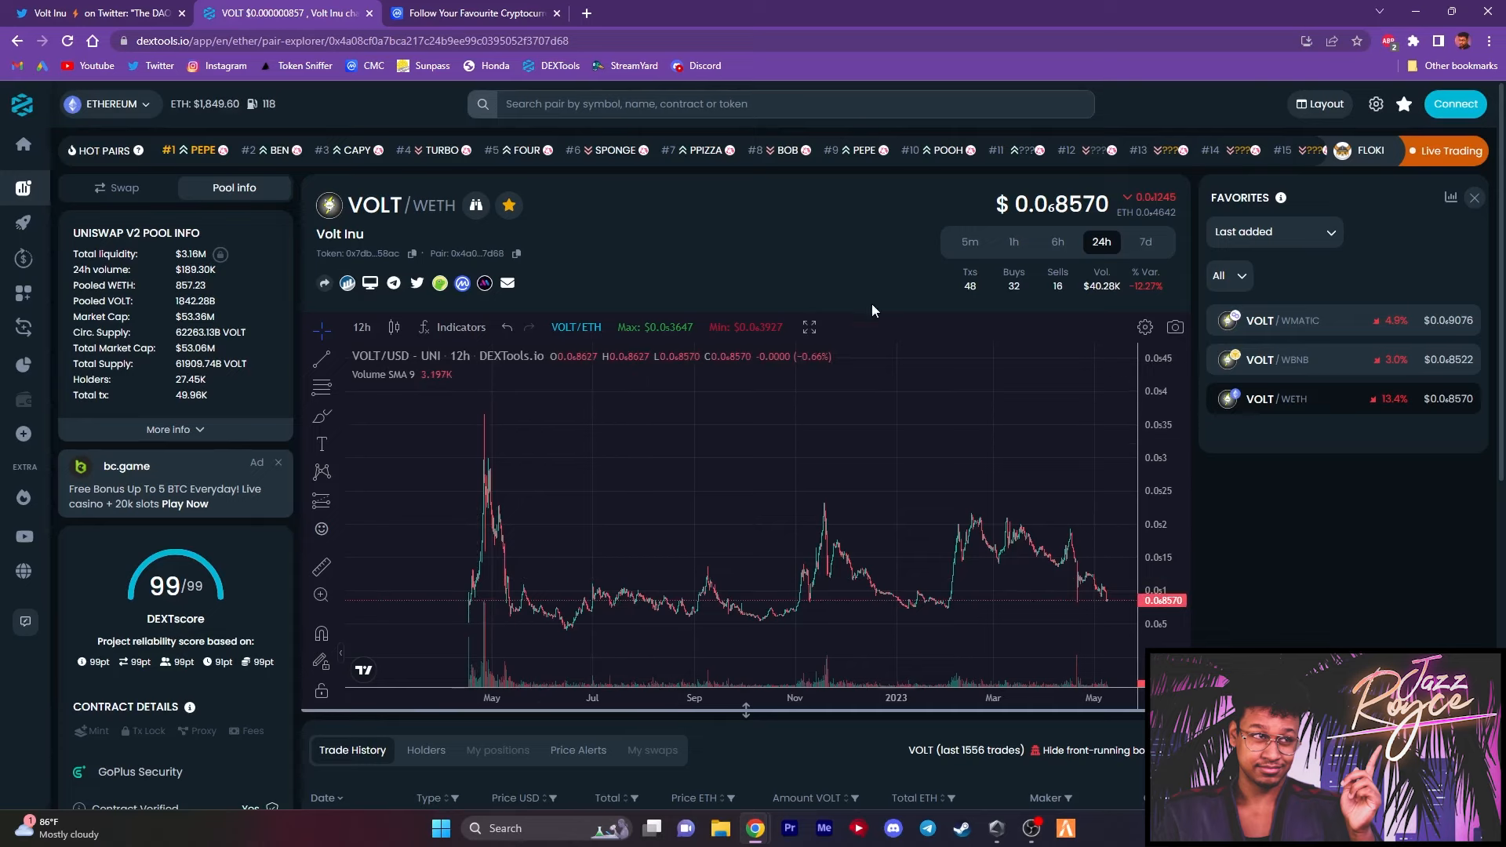
mouse_move(870, 299)
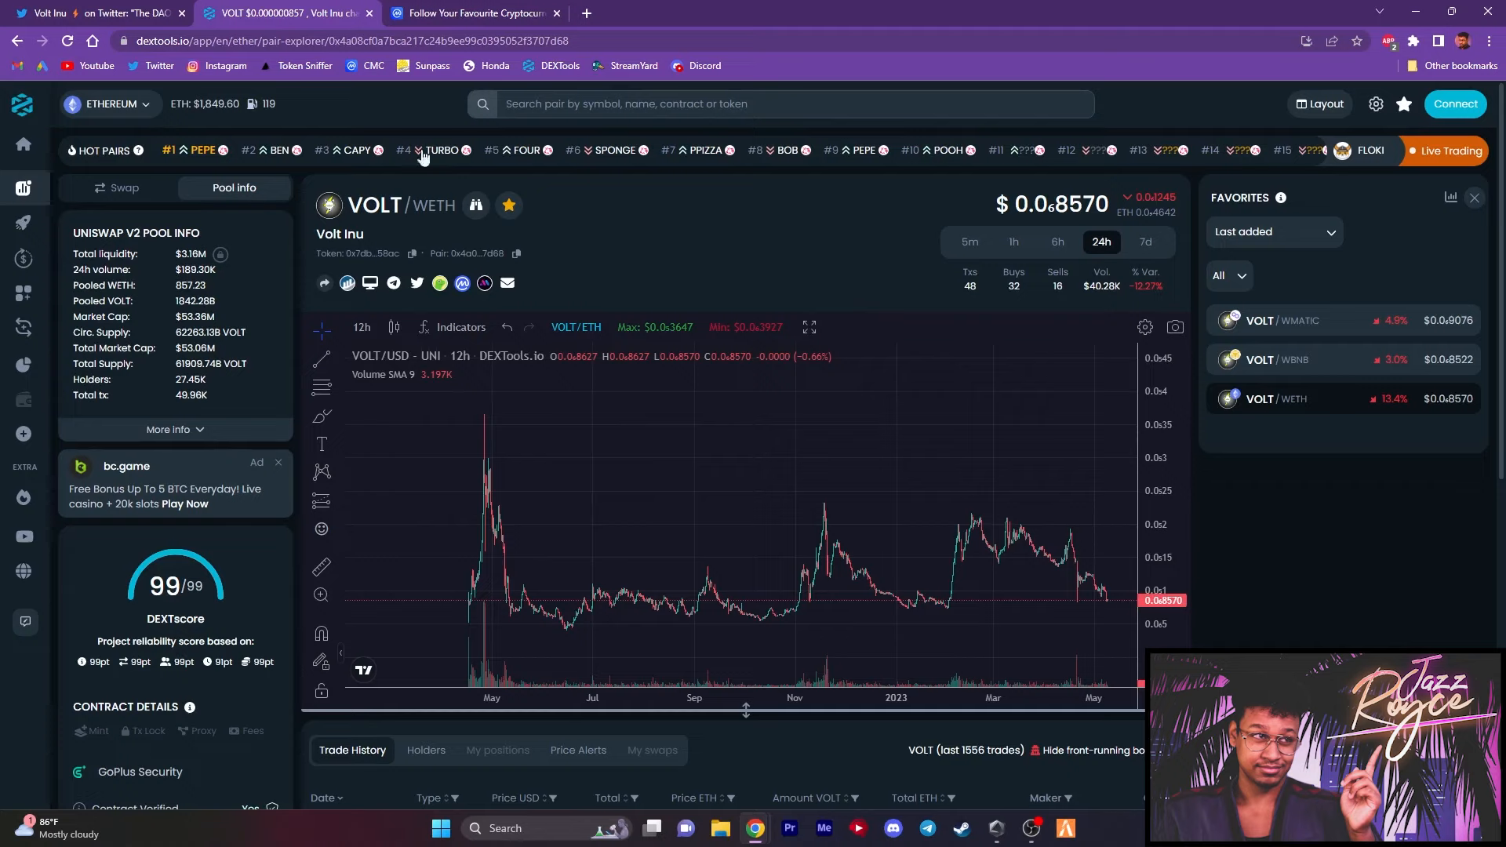
mouse_move(805, 217)
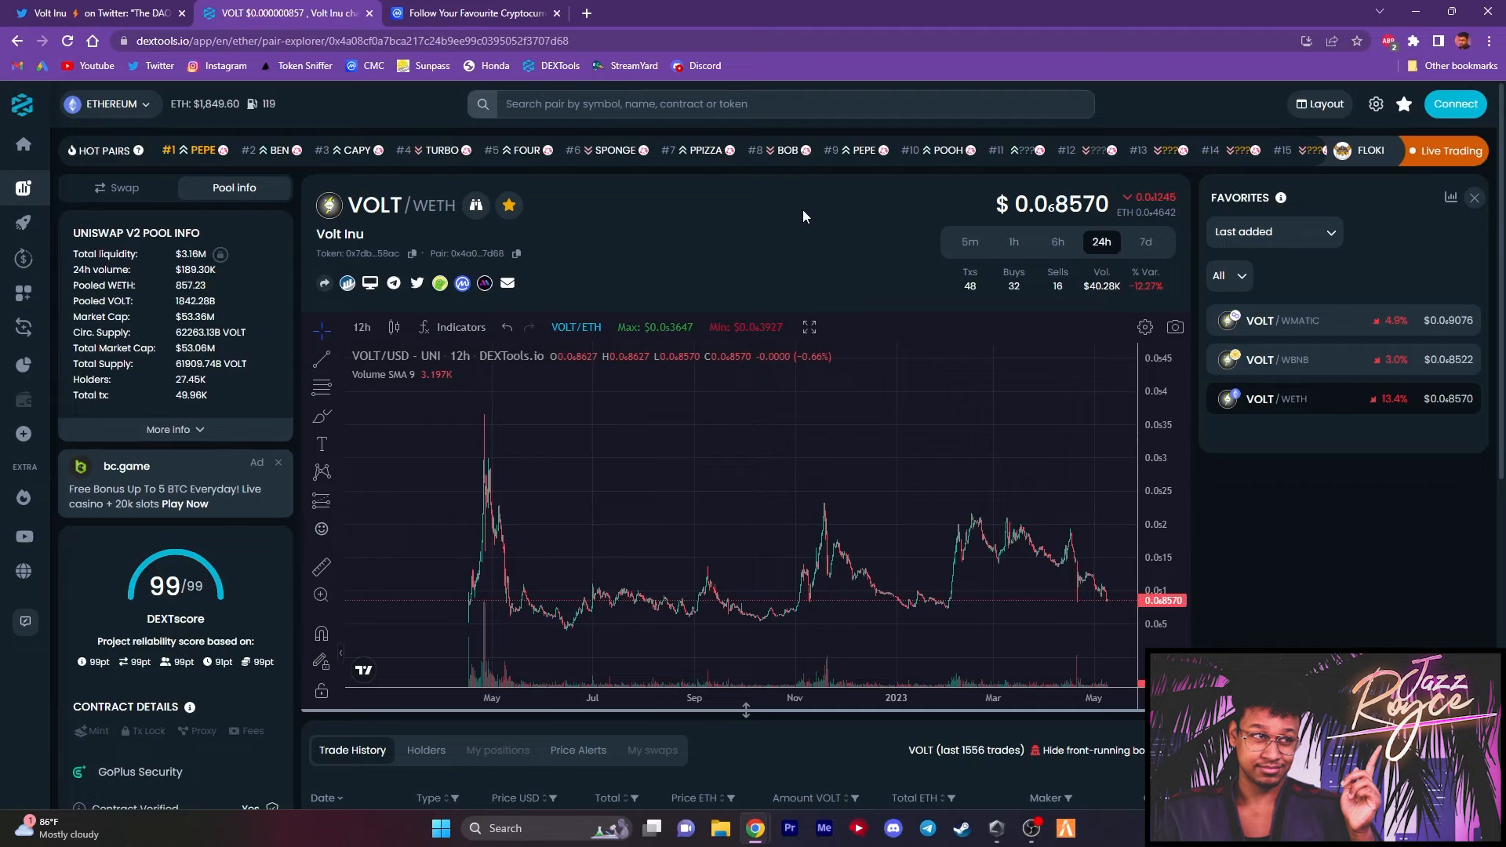